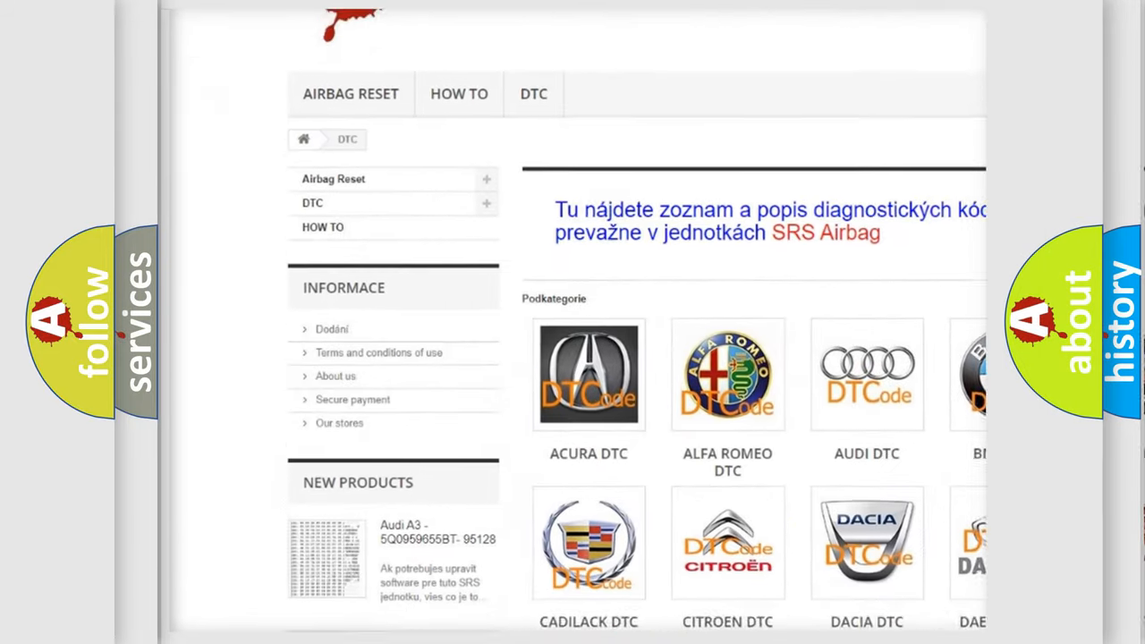
scroll("down", 3)
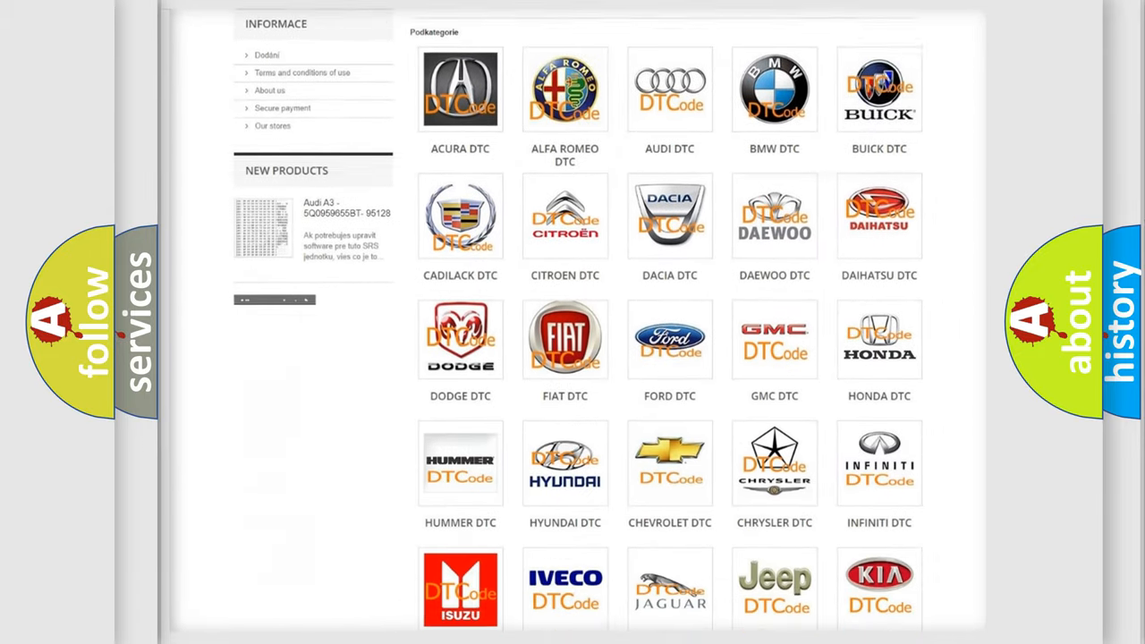
scroll("down", 3)
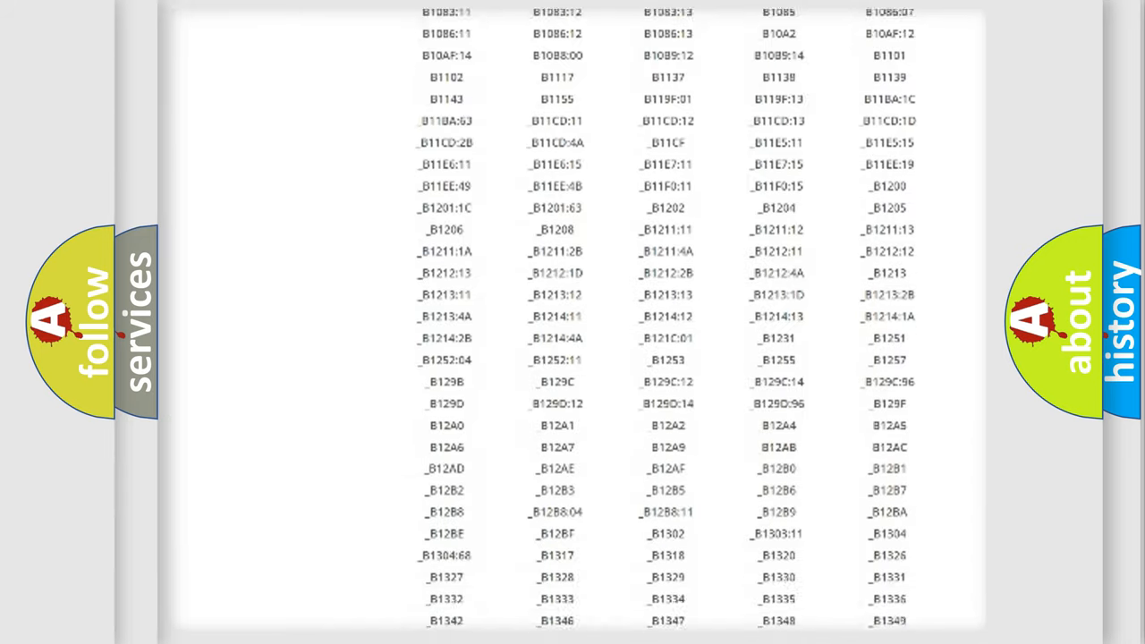
scroll("down", 3)
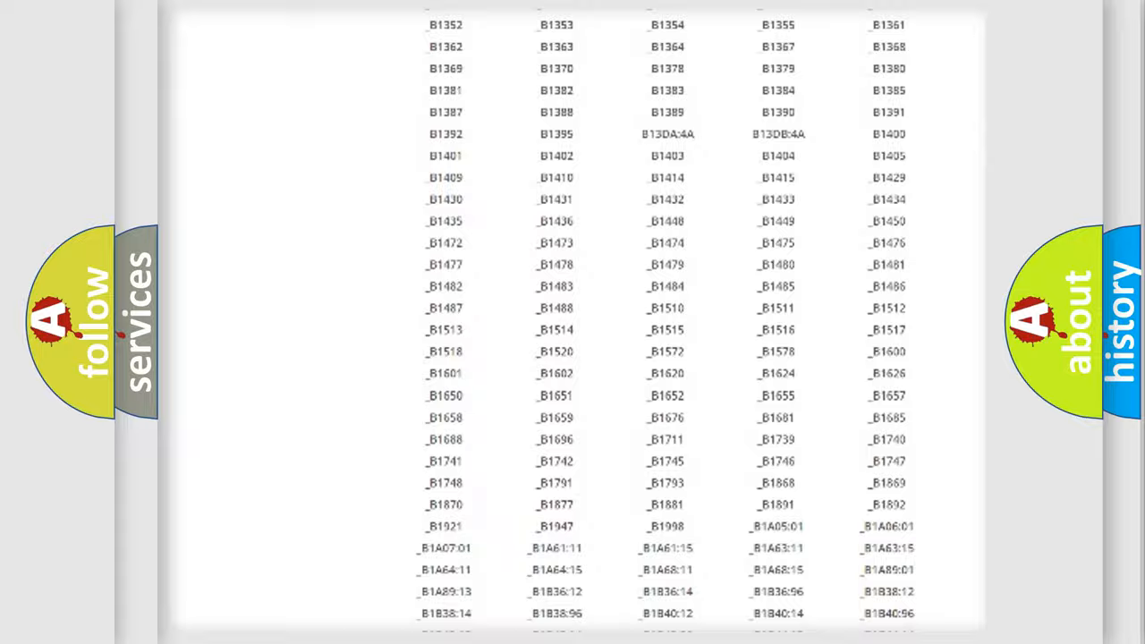
scroll("up", 3)
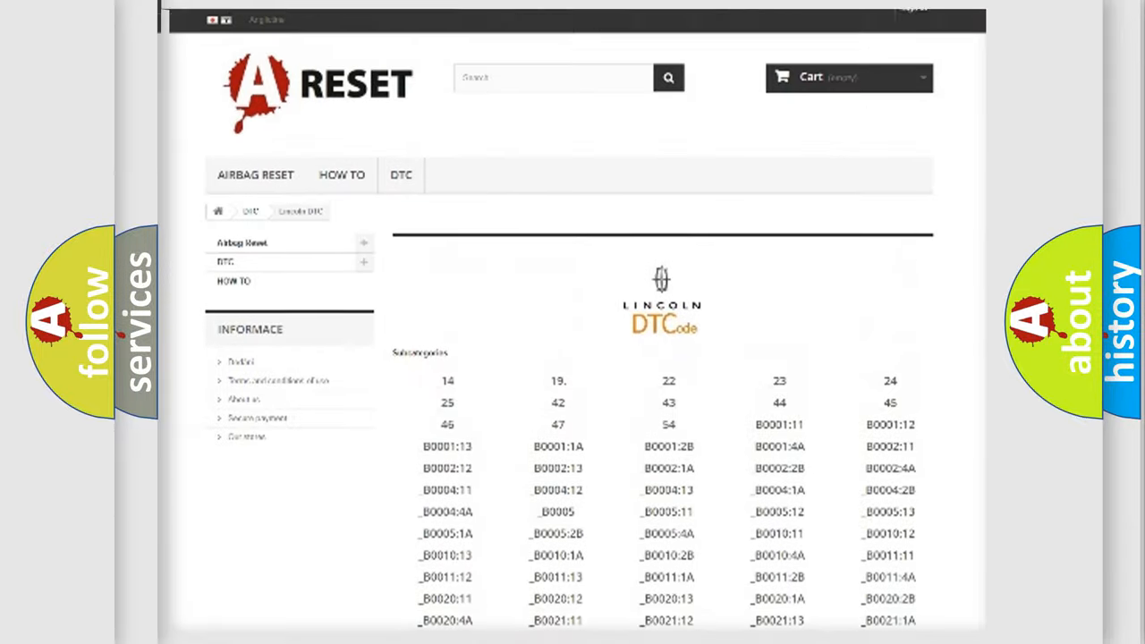